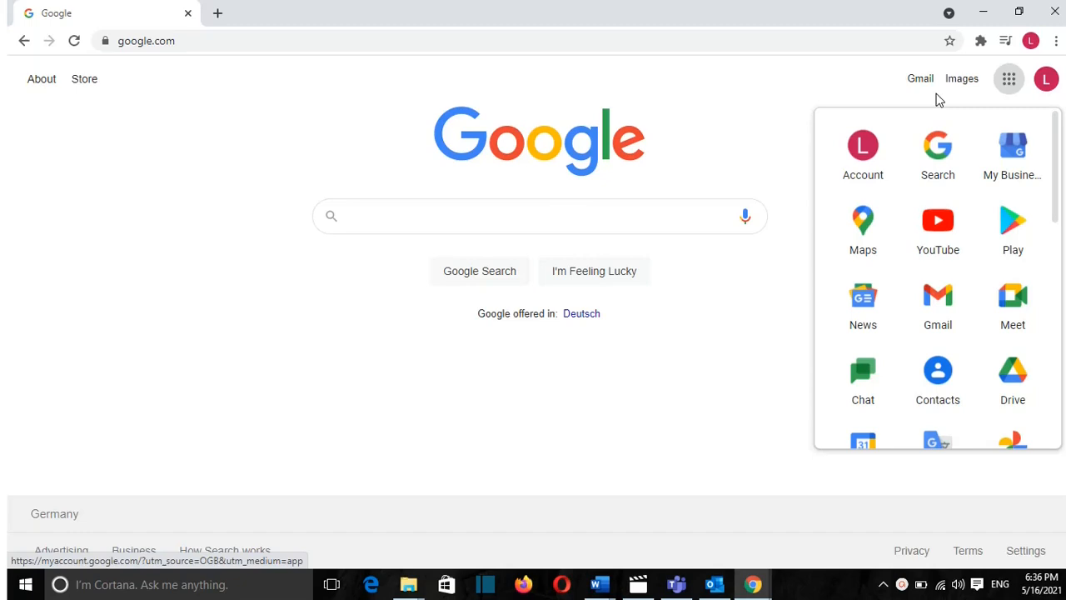
mouse_move(520, 39)
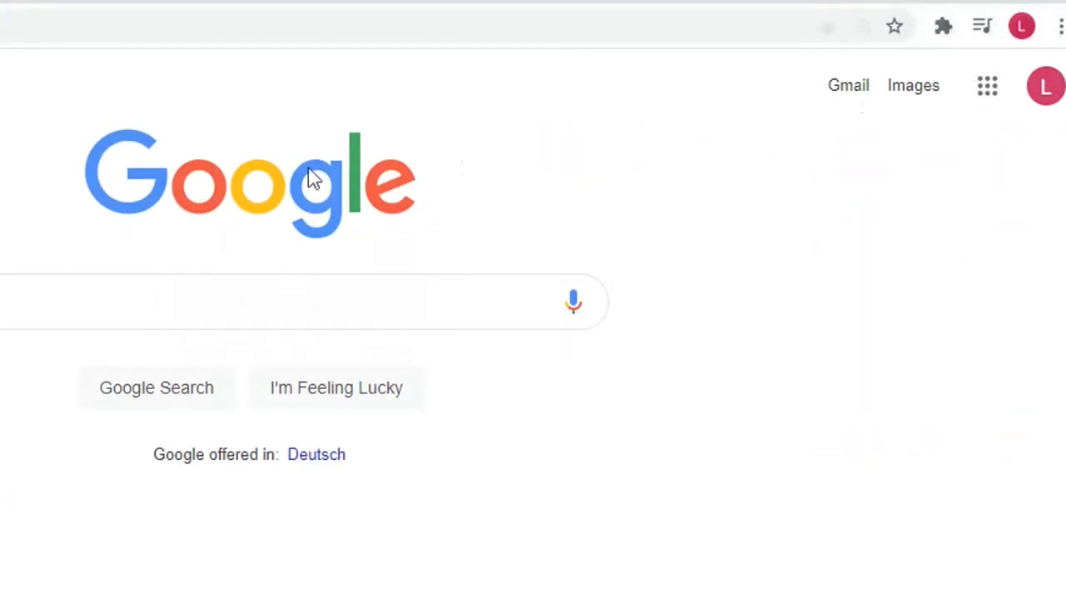
Step: Go from the Google homepage to the Gmail inbox via the Gmail link
left_click(848, 85)
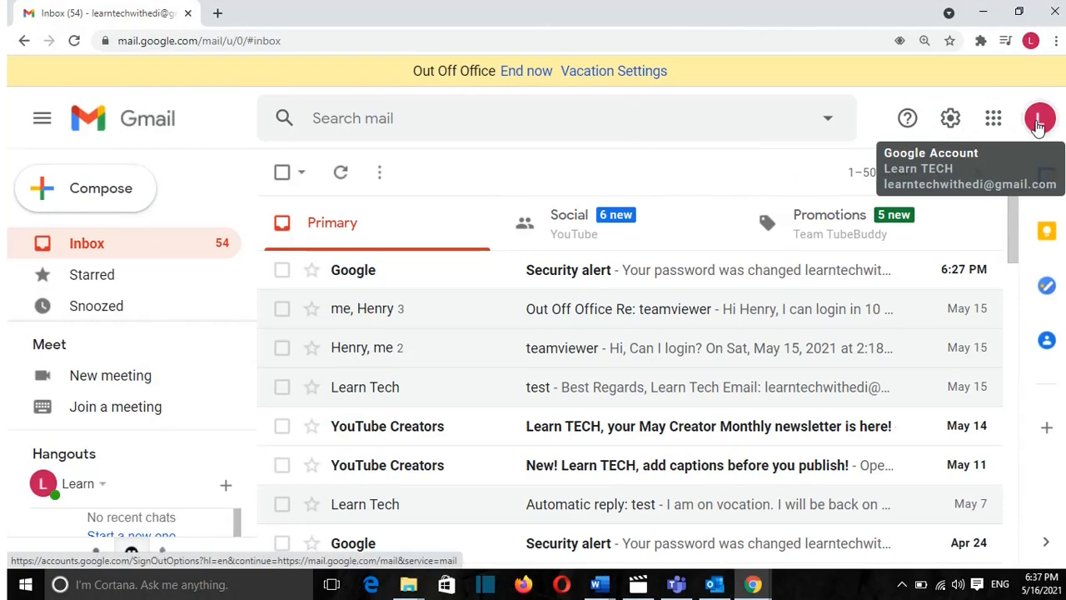
Step: From the profile avatar menu, choose 'Manage your Google Account'
left_click(1040, 117)
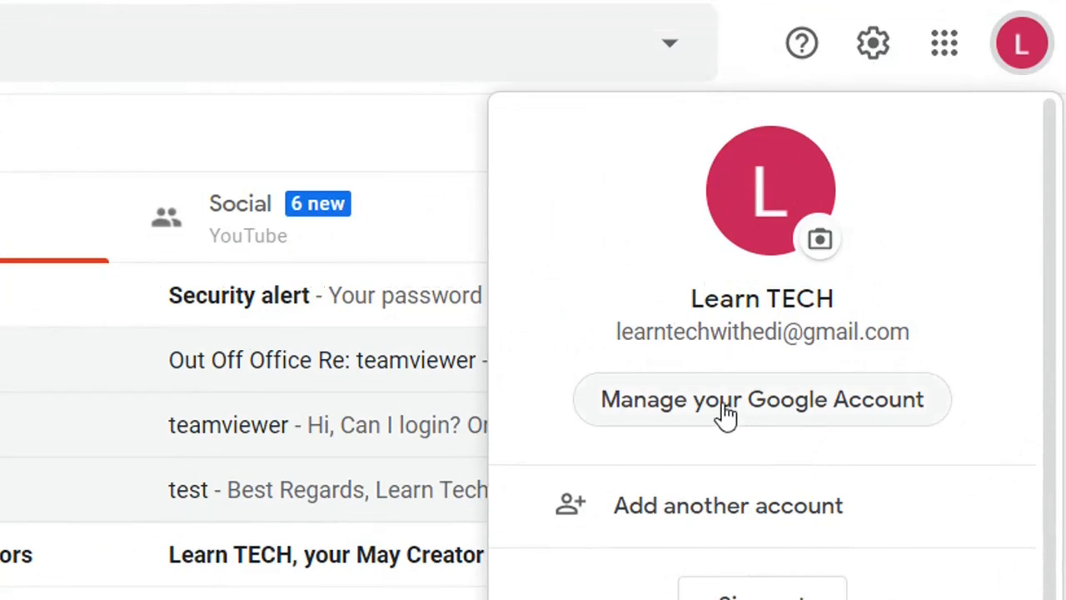
left_click(760, 400)
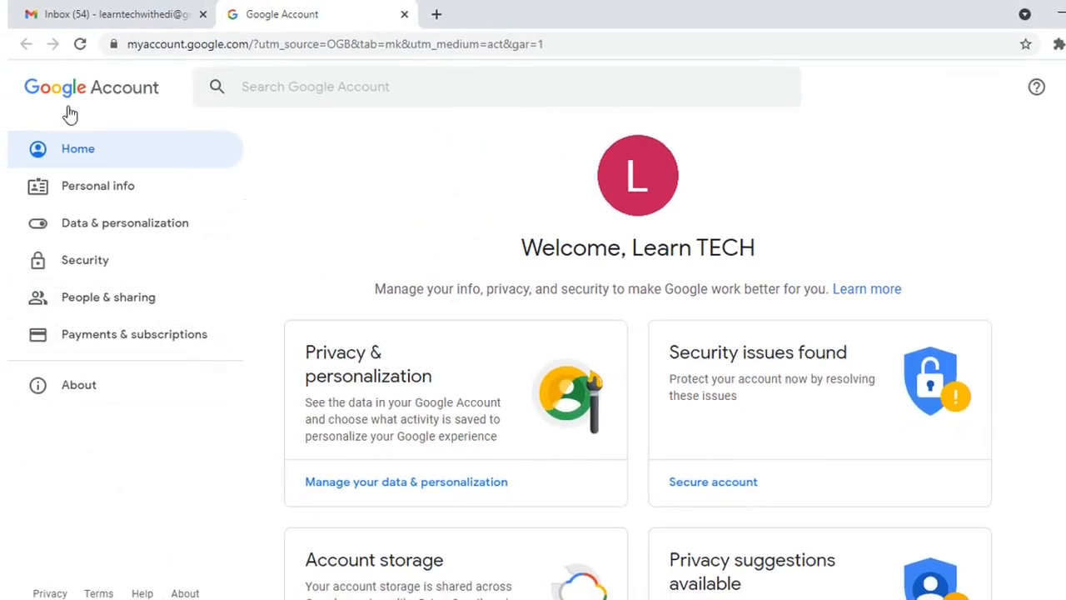
mouse_move(83, 260)
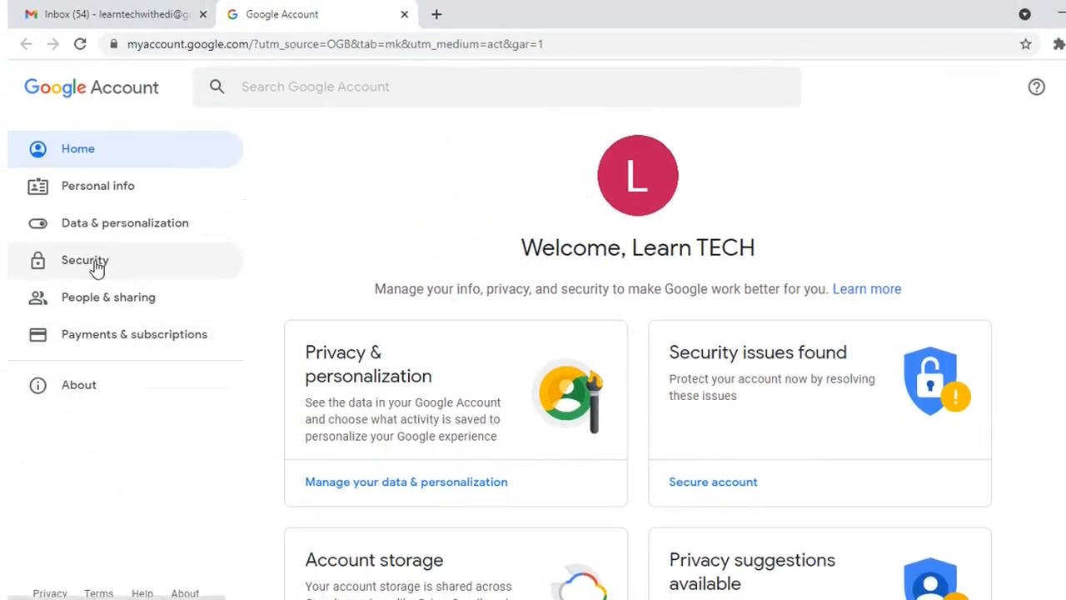
Step: Go to Security, then Password under 'Signing in to Google', reaching the verification prompt
left_click(83, 260)
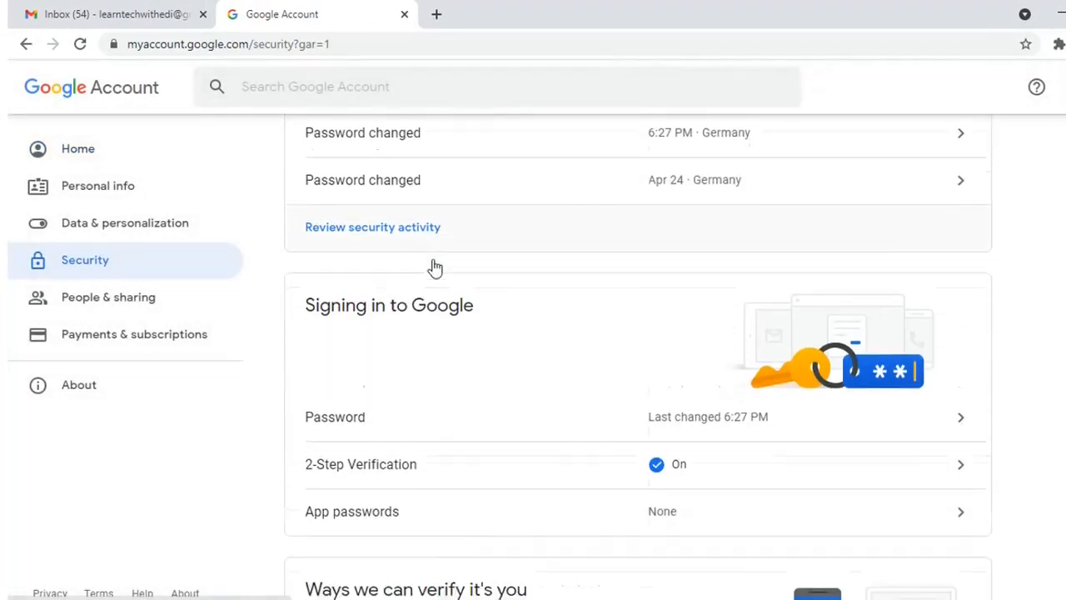
scroll("down", 3)
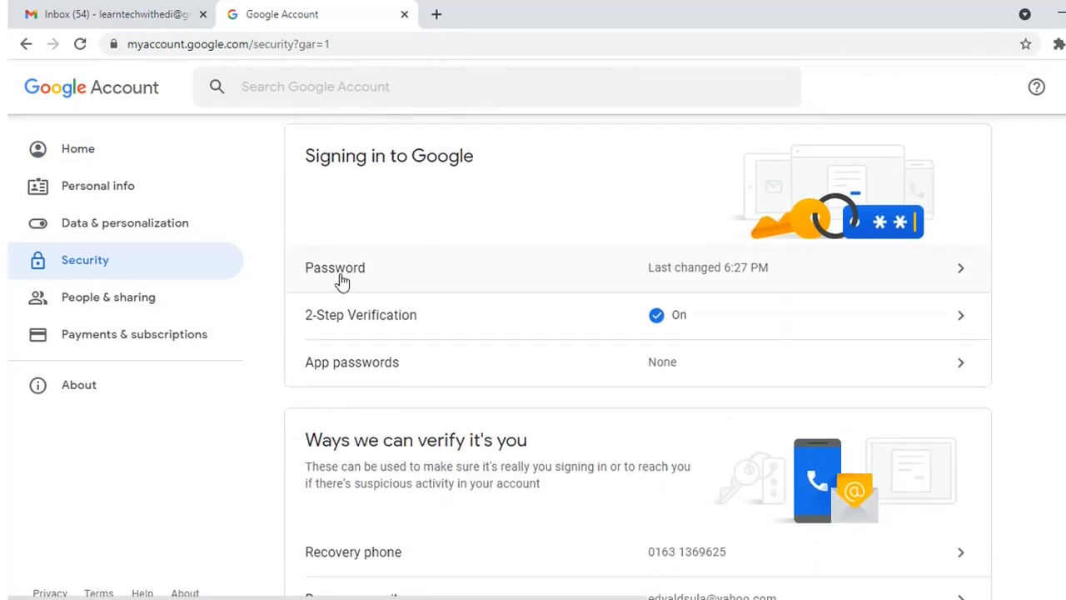
left_click(637, 266)
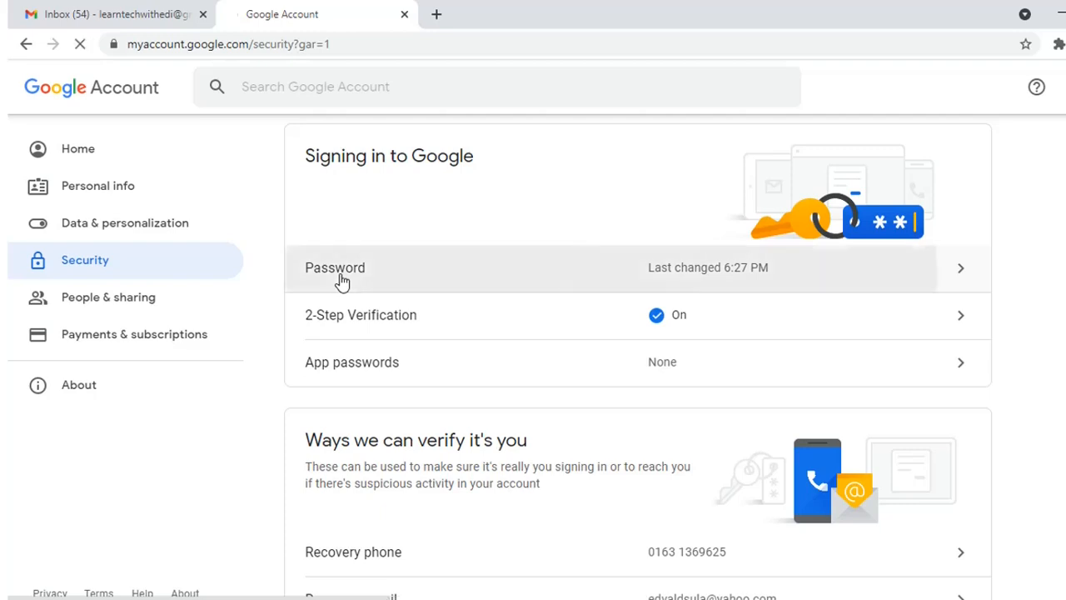
left_click(335, 267)
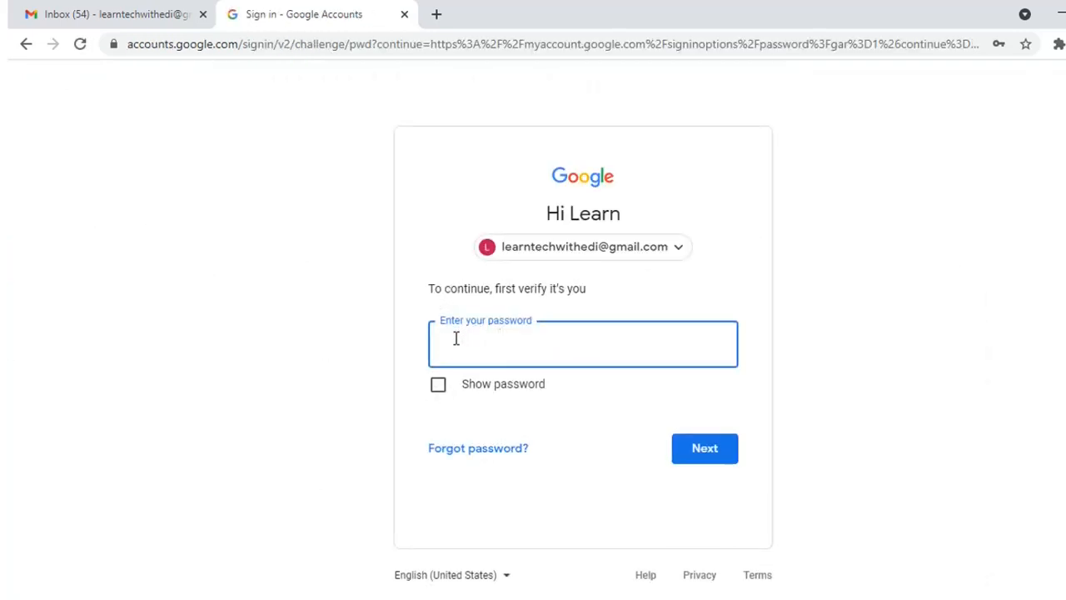
Step: Check 'Forgot password?' recovery options, then abandon verification and return to Security
left_click(583, 343)
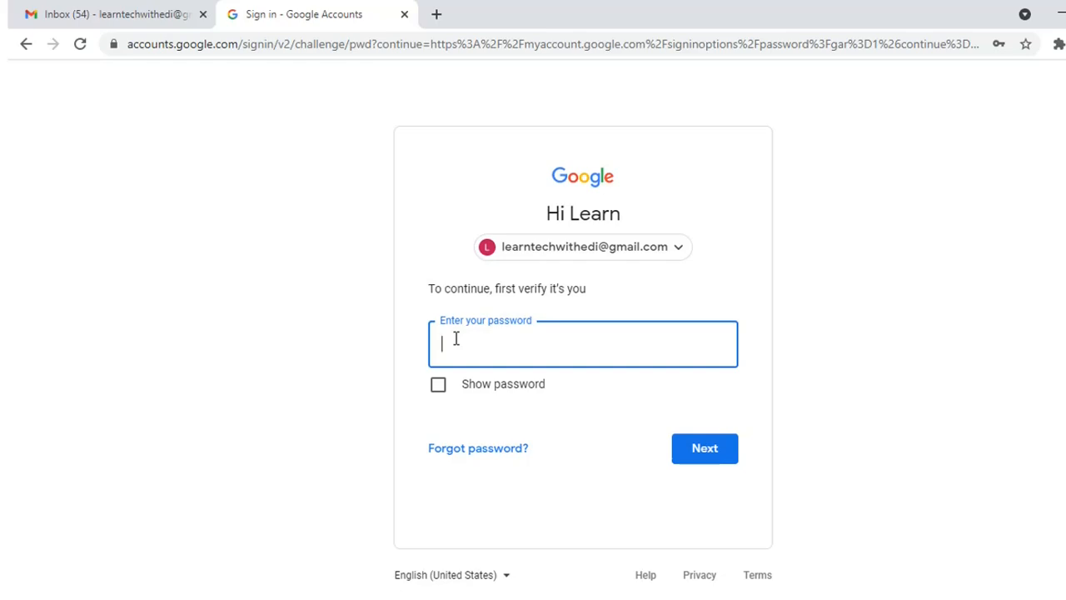
mouse_move(478, 448)
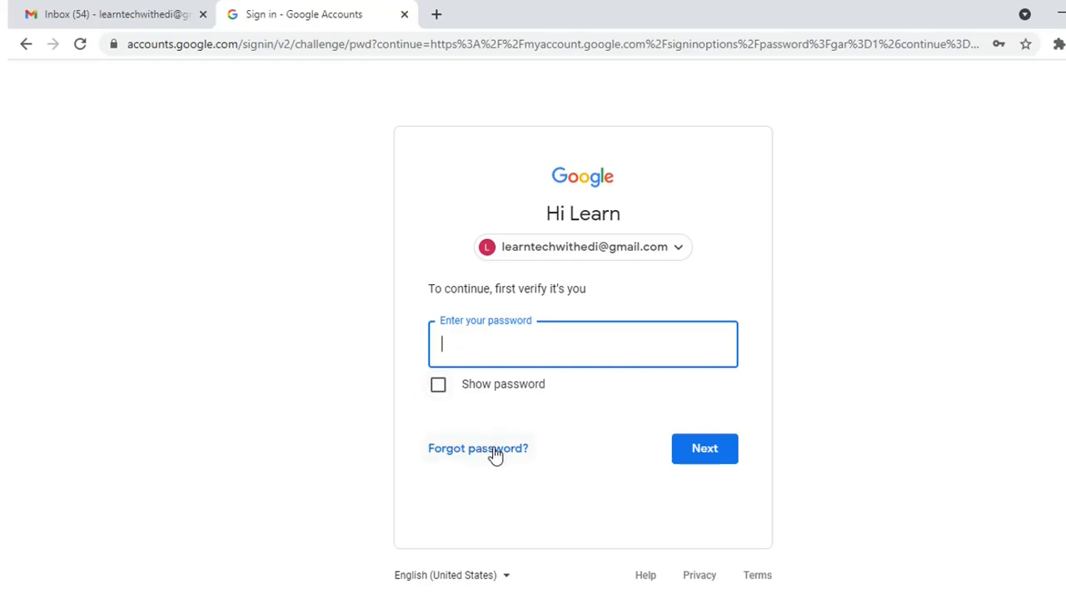
left_click(476, 446)
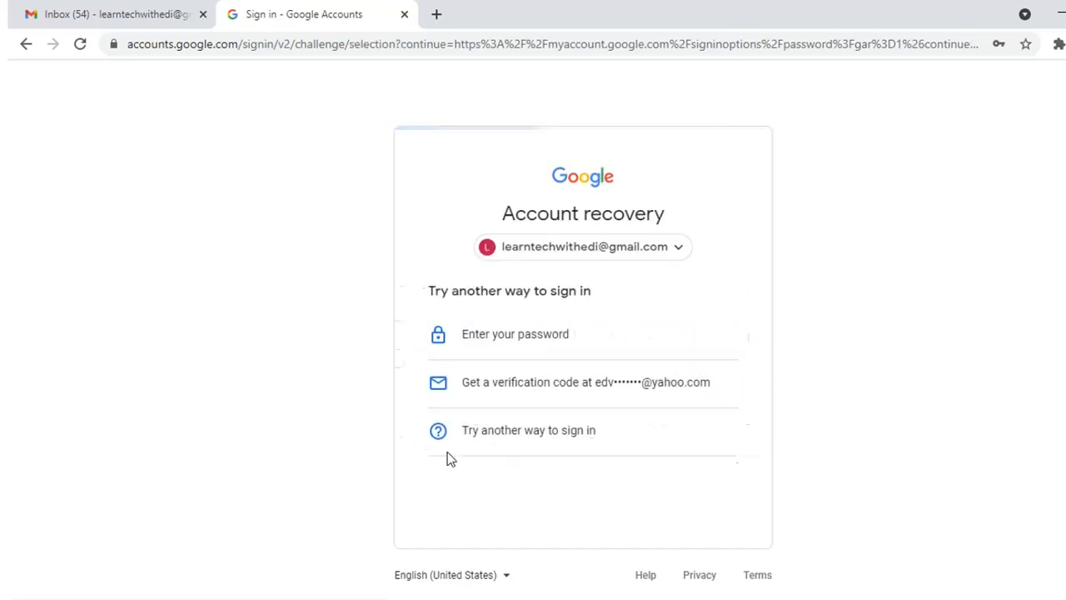
mouse_move(515, 333)
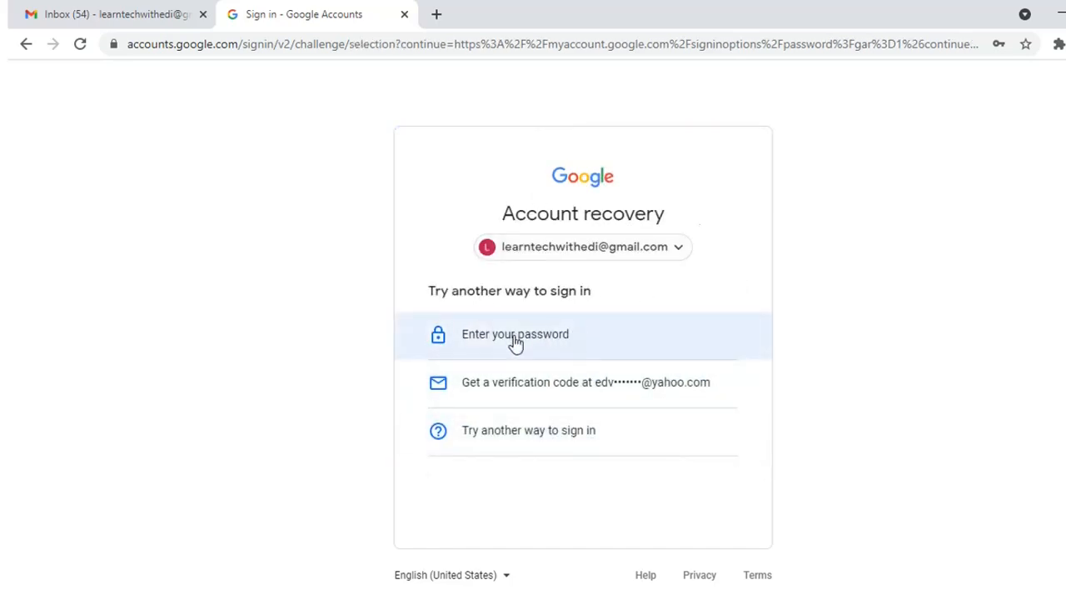
mouse_move(660, 493)
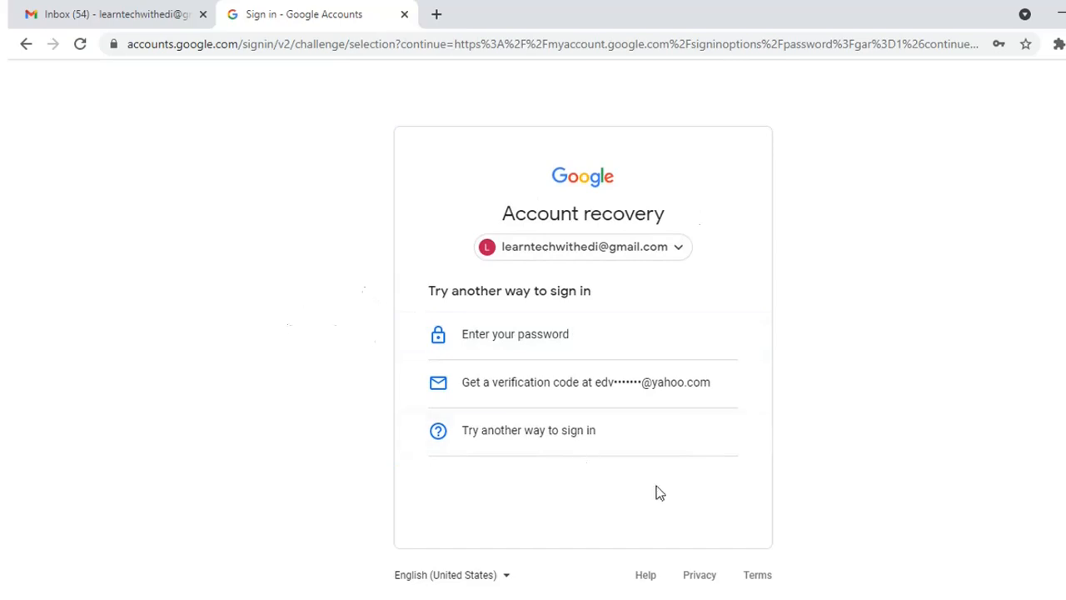
mouse_move(450, 290)
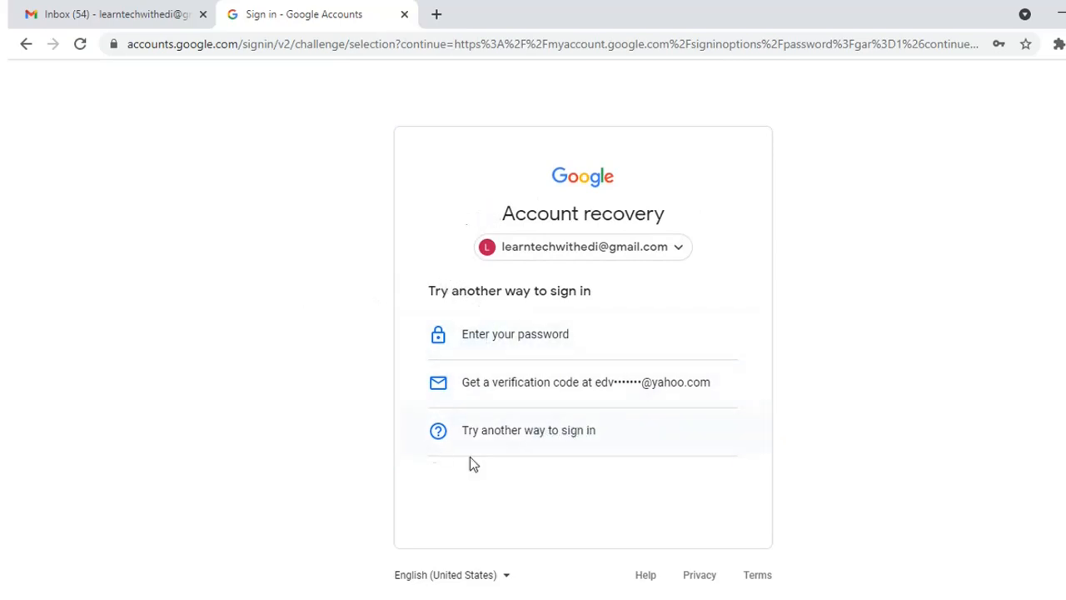
left_click(514, 333)
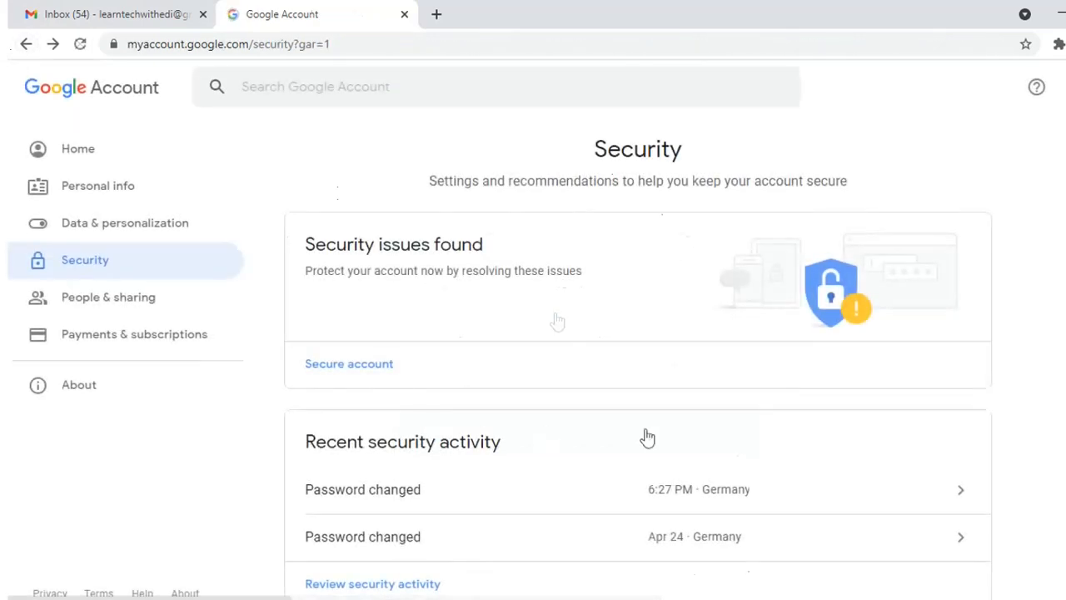
Step: Enter a strong new password in both the New and Confirm password fields
scroll("down", 3)
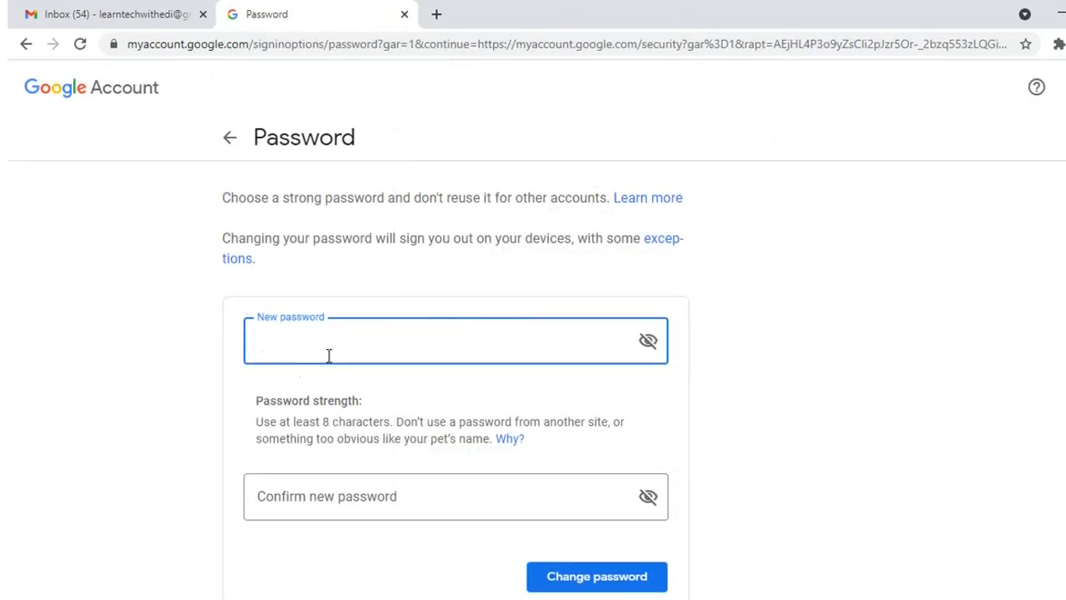
left_click(333, 340)
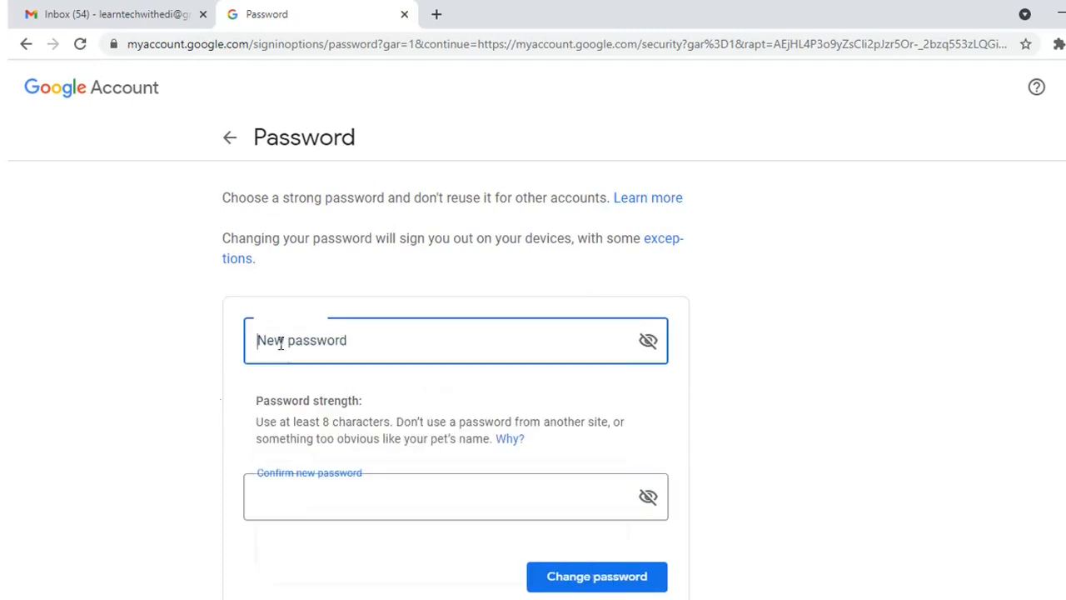
scroll("down", 3)
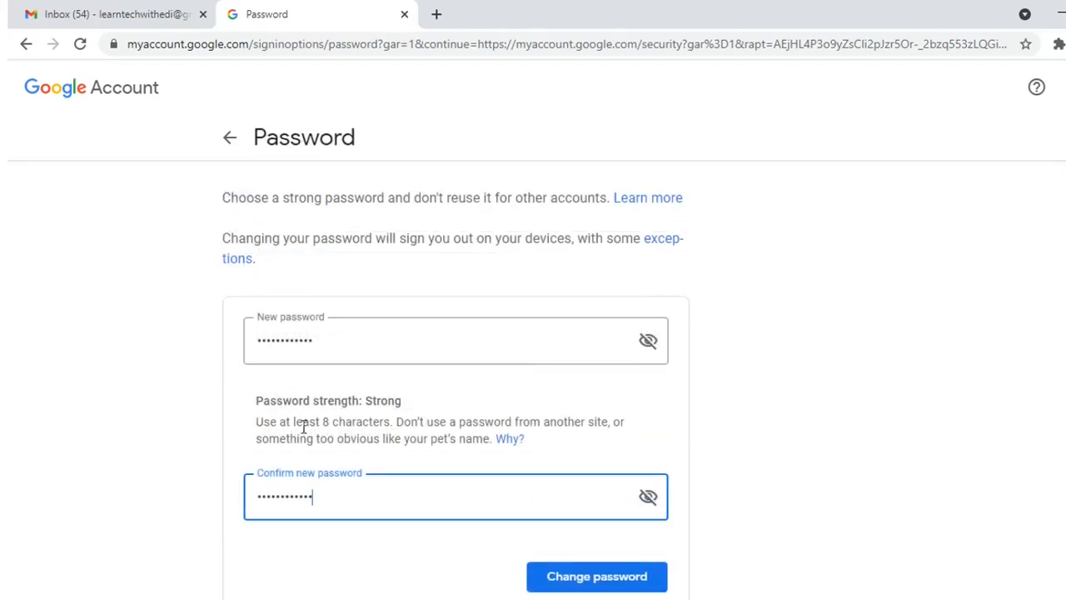
mouse_move(370, 437)
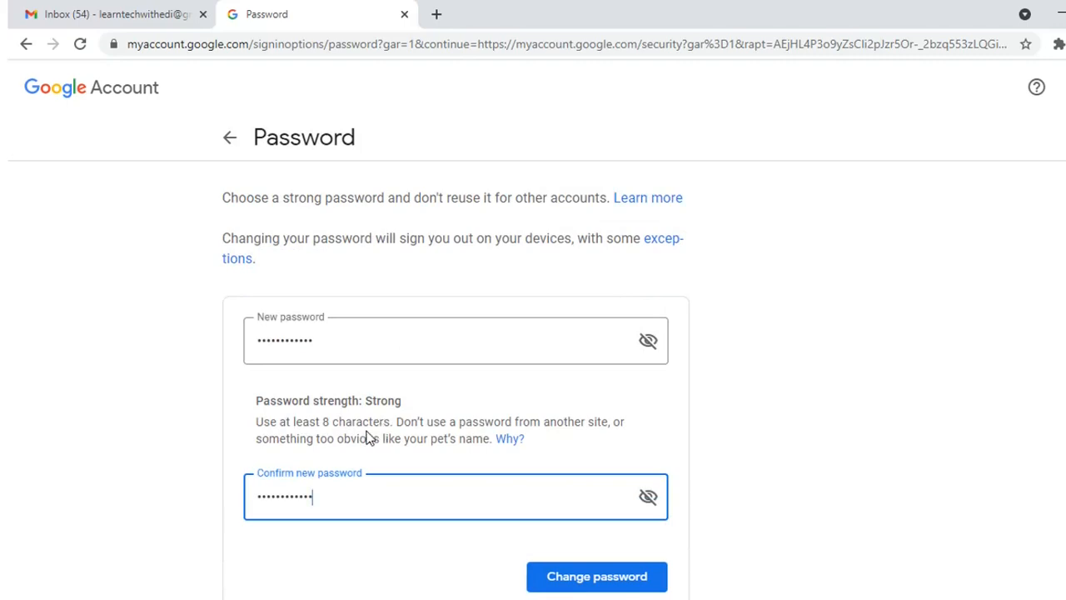
mouse_move(523, 409)
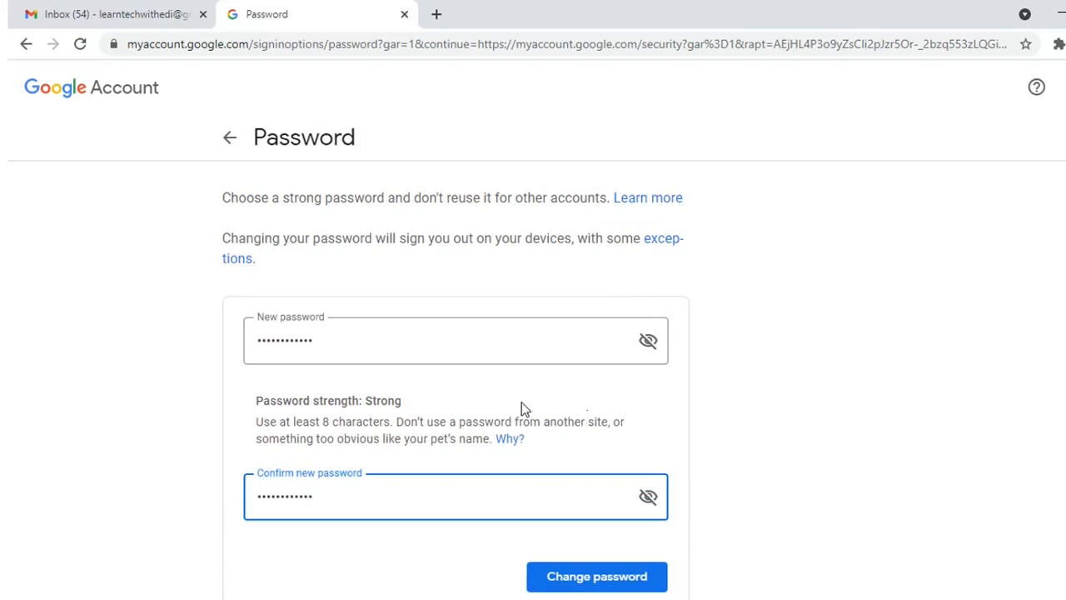
mouse_move(527, 400)
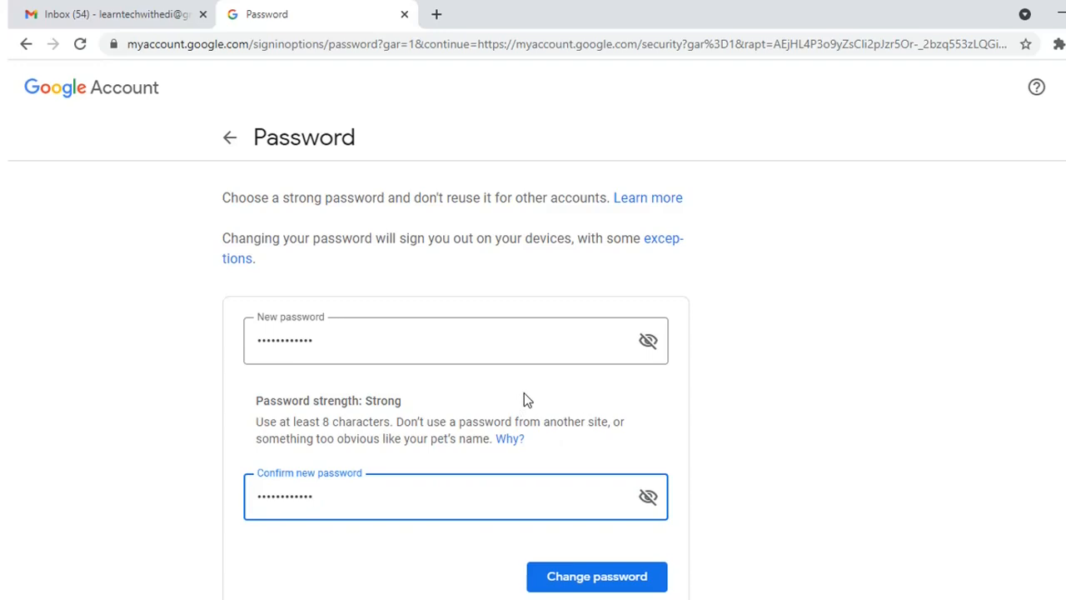
mouse_move(597, 576)
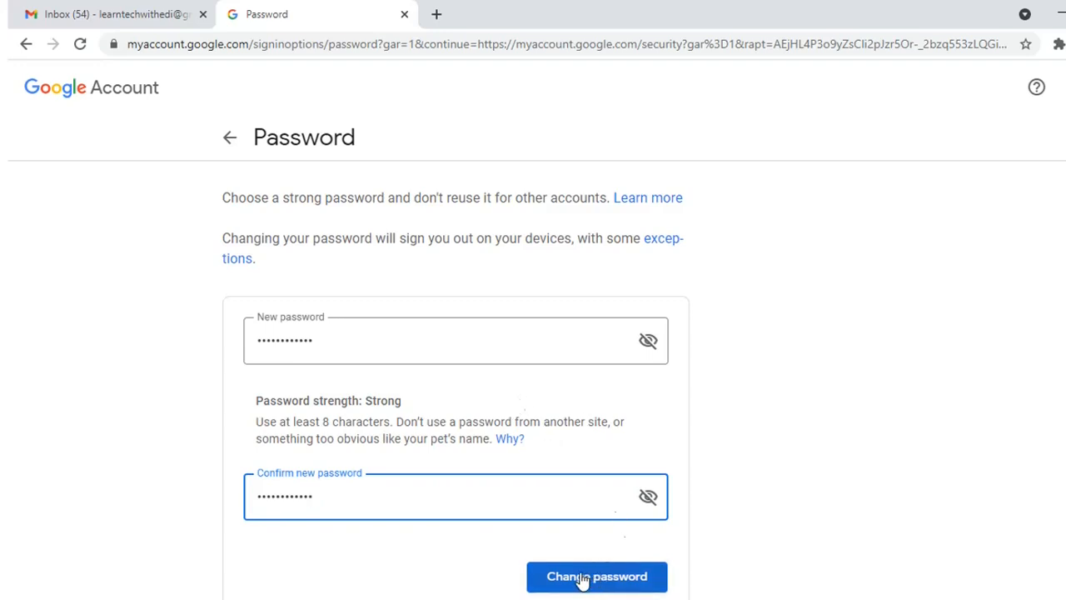
Step: After the 'used recently' rejection, enter a different strong password in both fields and submit it
left_click(597, 577)
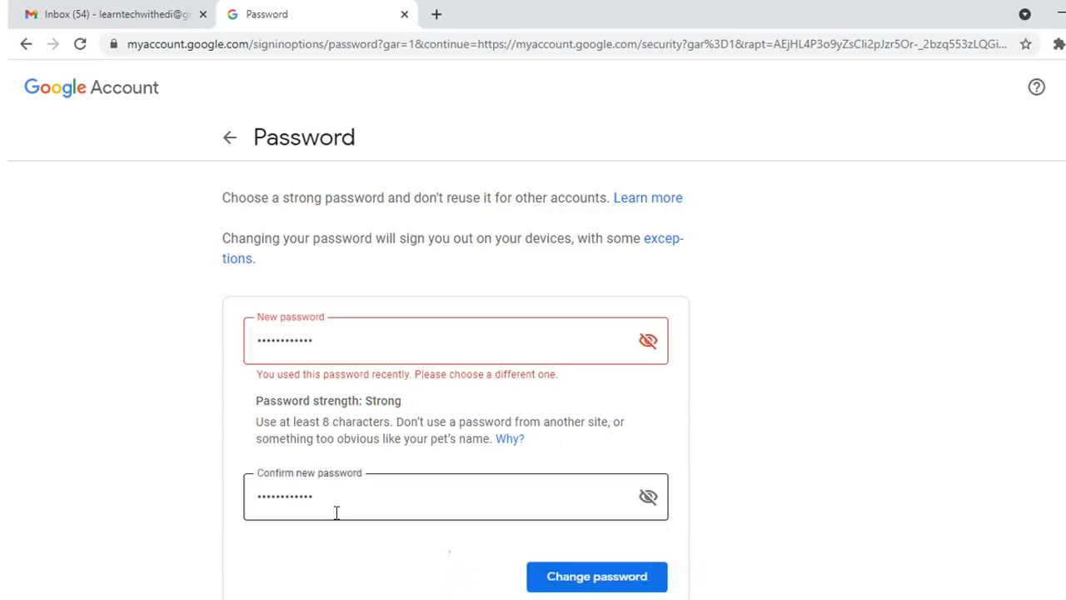
left_click(367, 340)
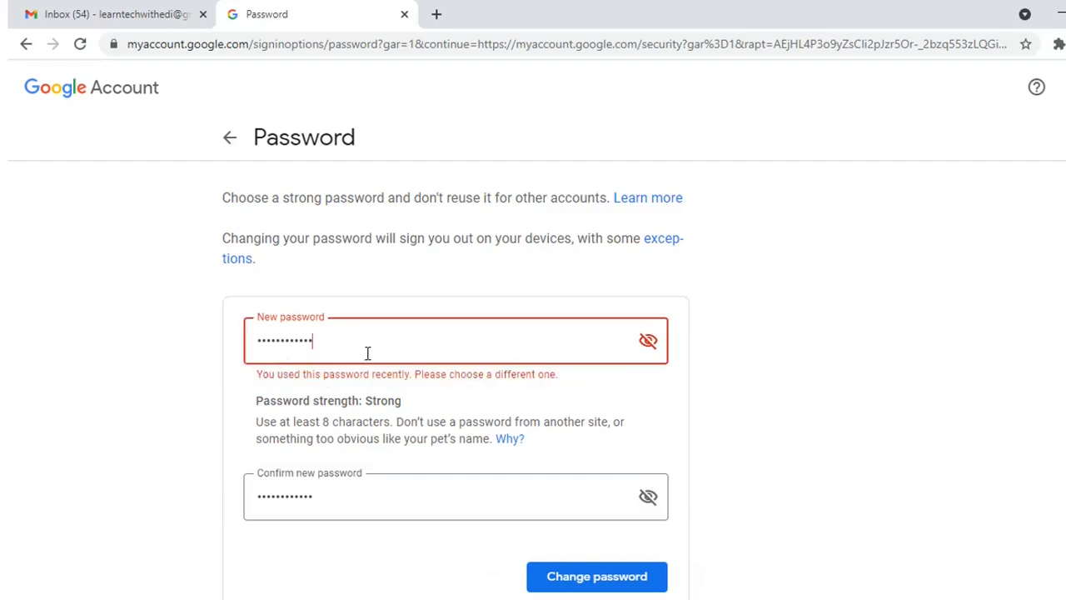
mouse_move(250, 370)
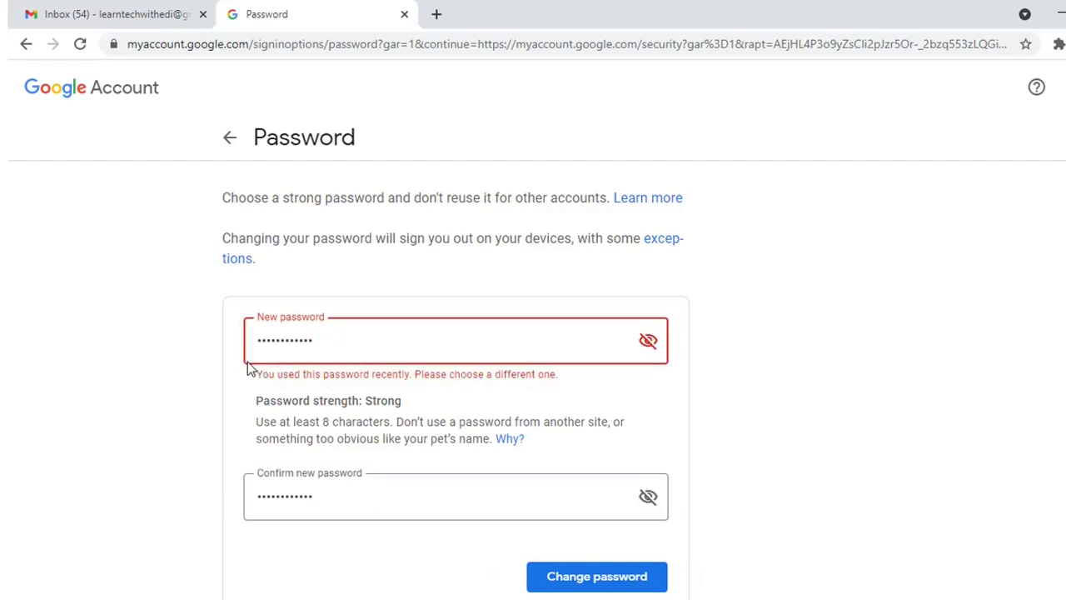
mouse_move(326, 348)
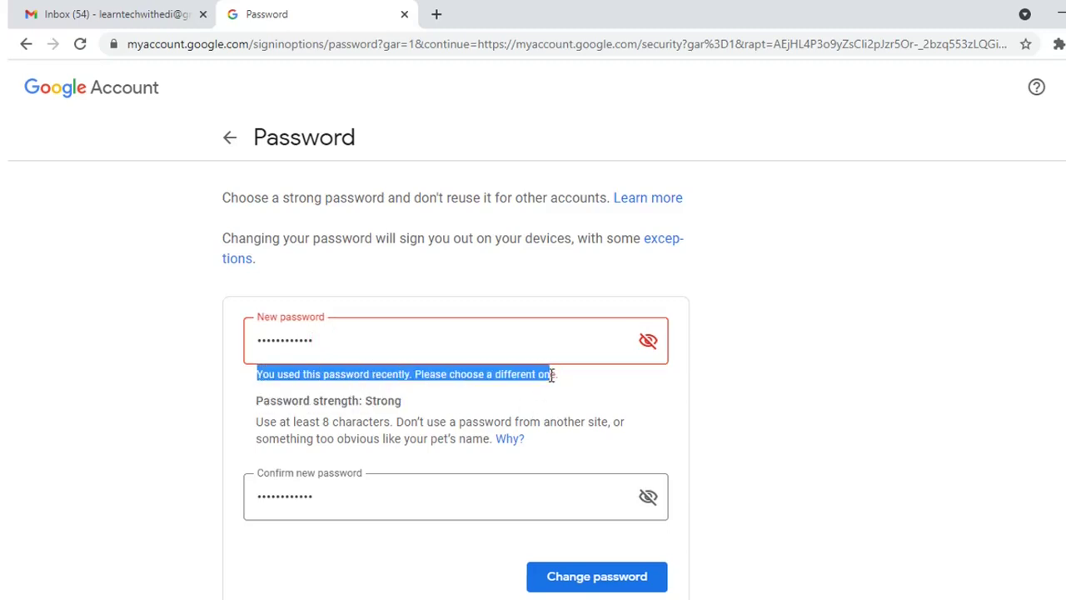
left_click(303, 282)
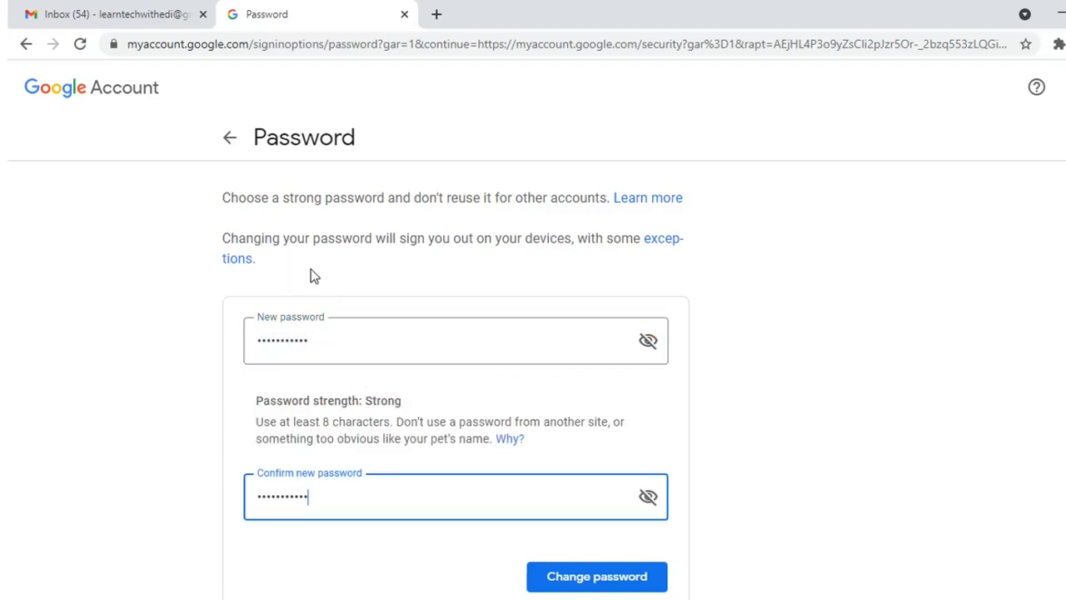
left_click(596, 576)
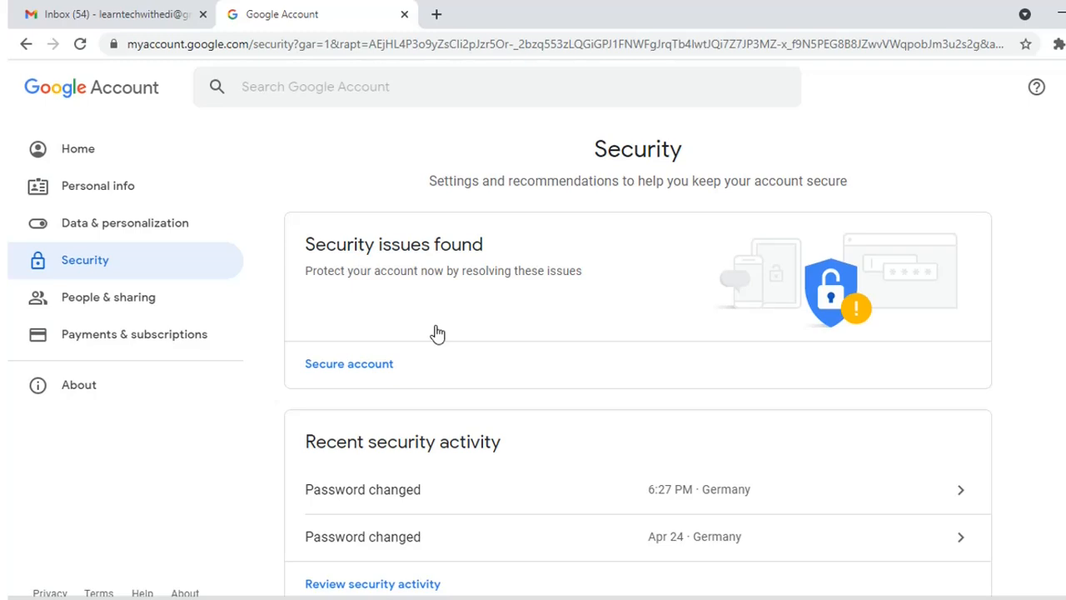
mouse_move(1037, 87)
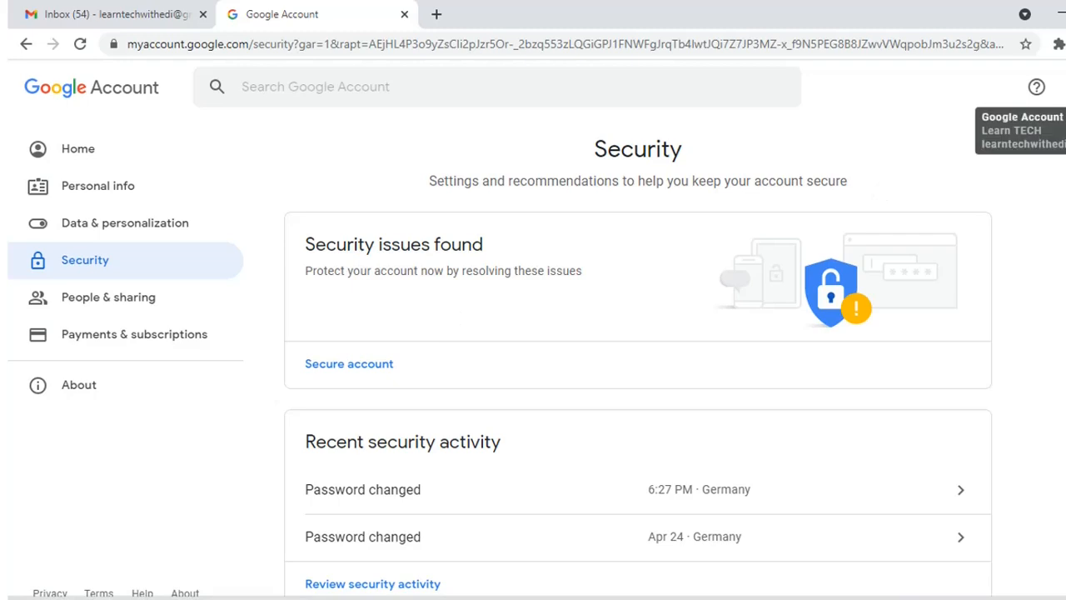
Step: With 'Password changed' logged on Security, bring up the Google apps launcher
left_click(1058, 87)
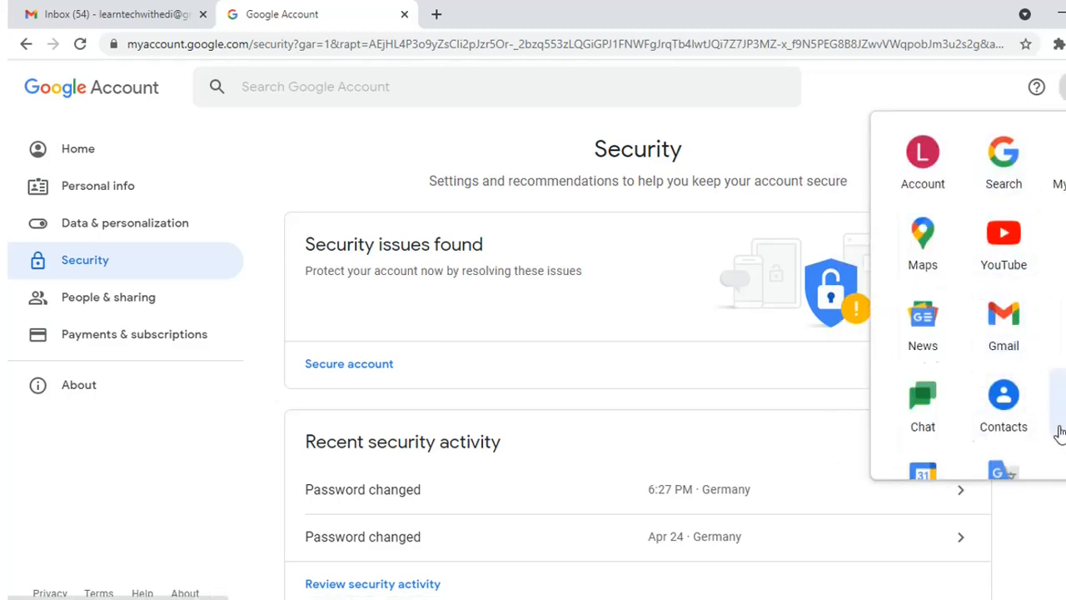
mouse_move(797, 256)
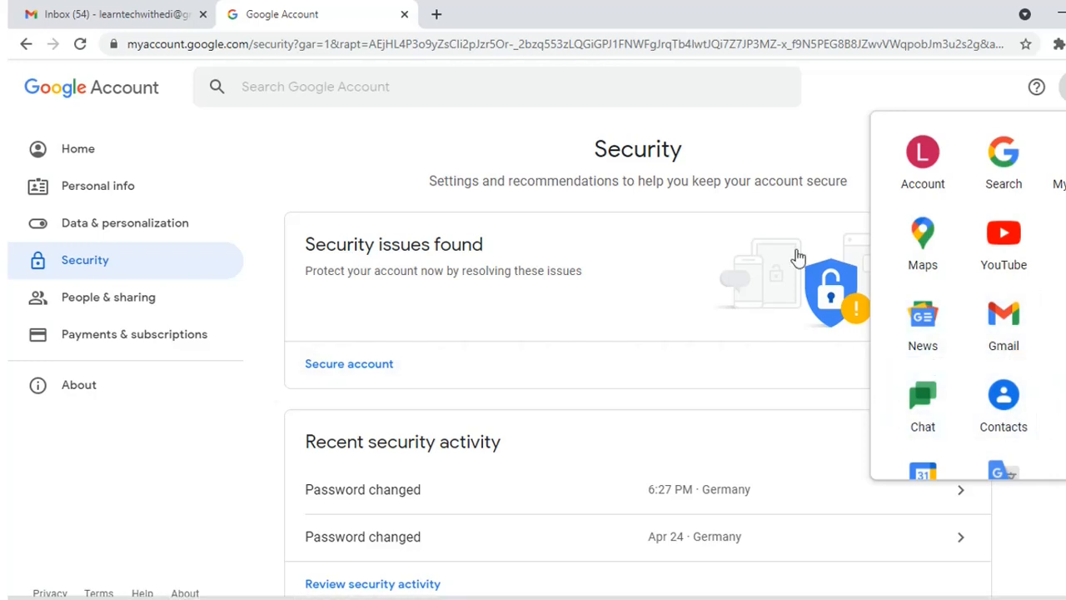